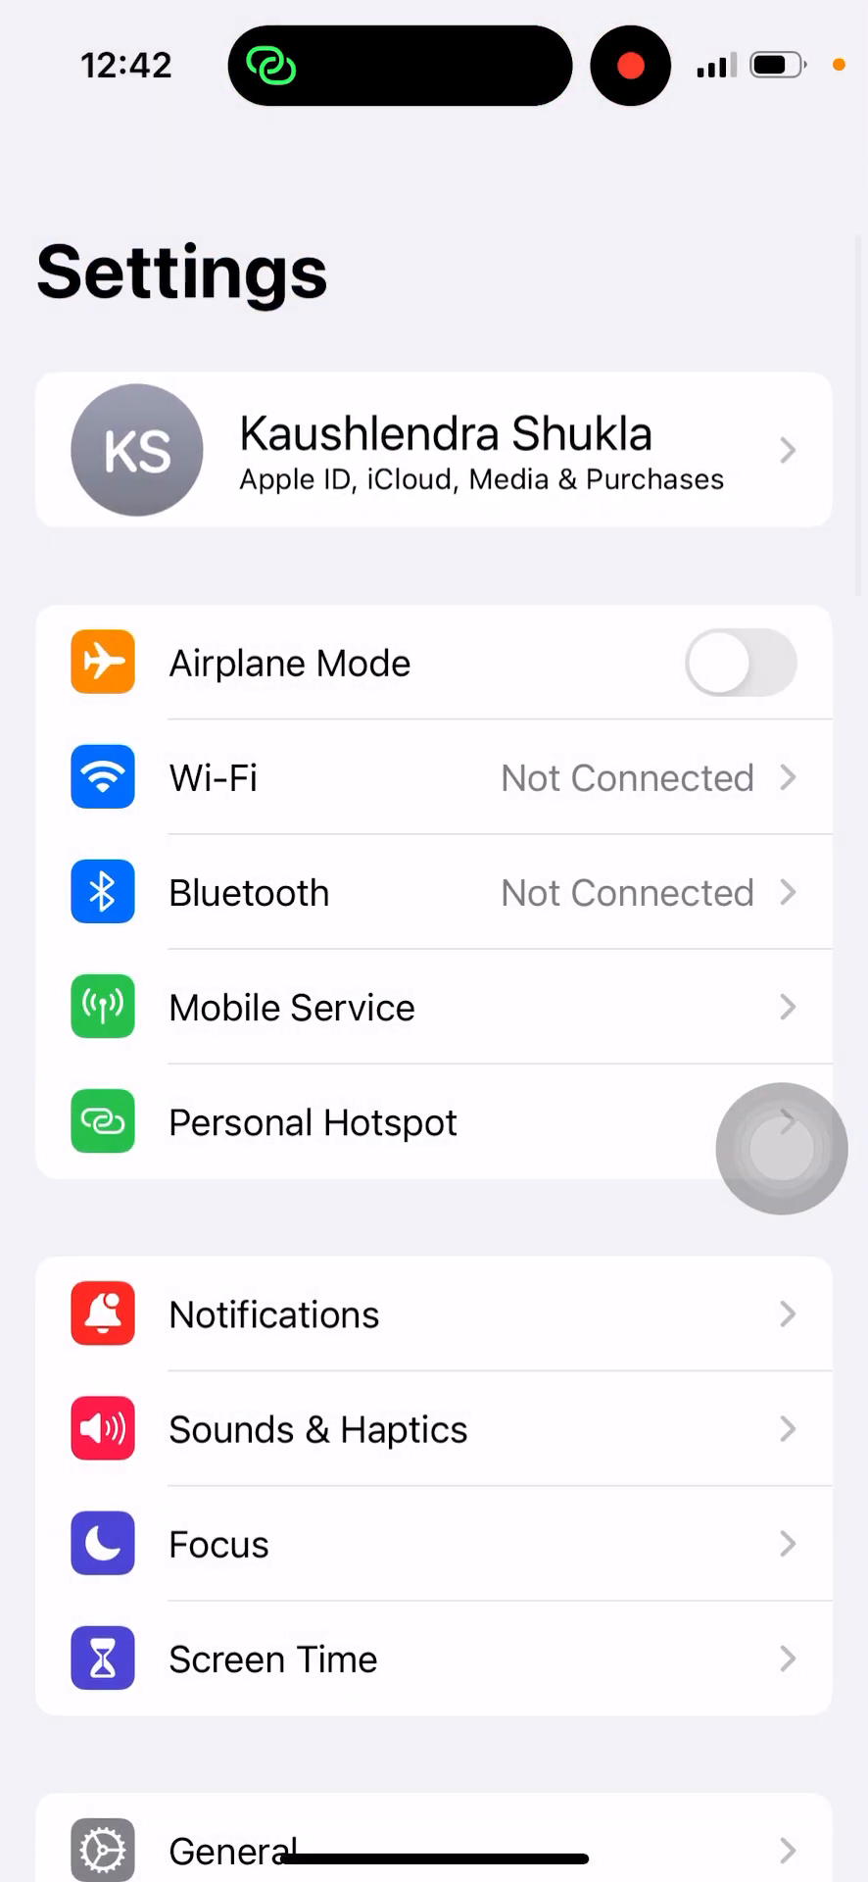
Reach the iCloud page from the Apple ID account settings, listing apps using iCloud
{"action": "left_click", "coordinate": [431, 450]}
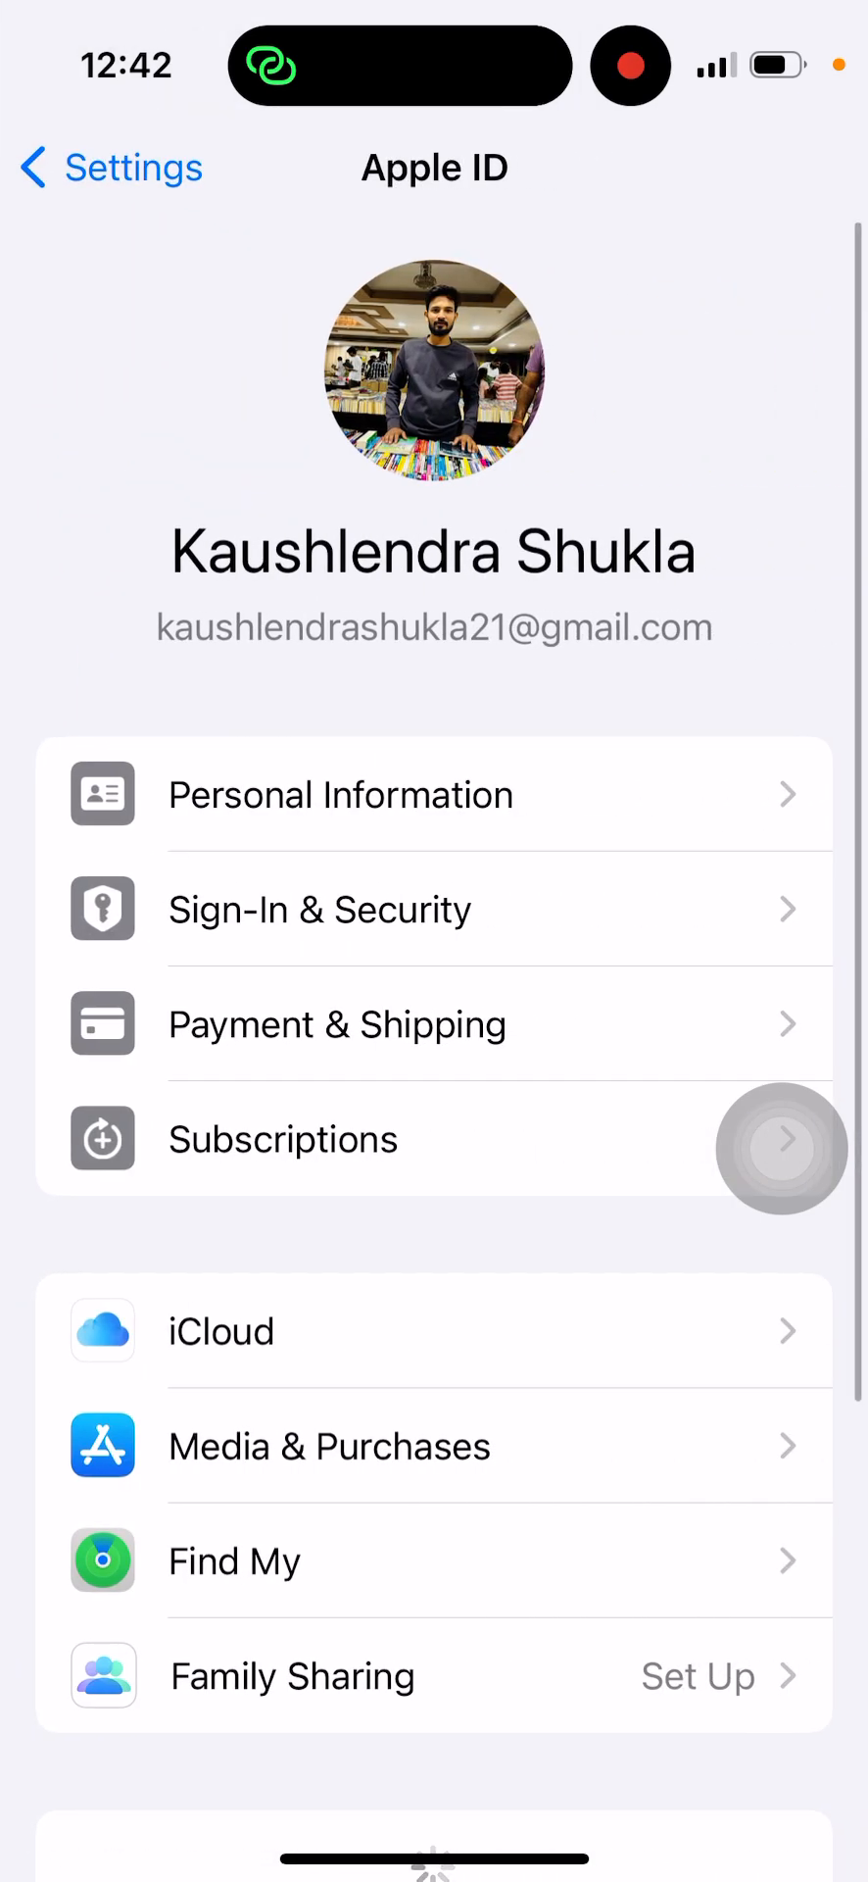
{"action": "scroll", "scroll_direction": "down", "scroll_amount": 3}
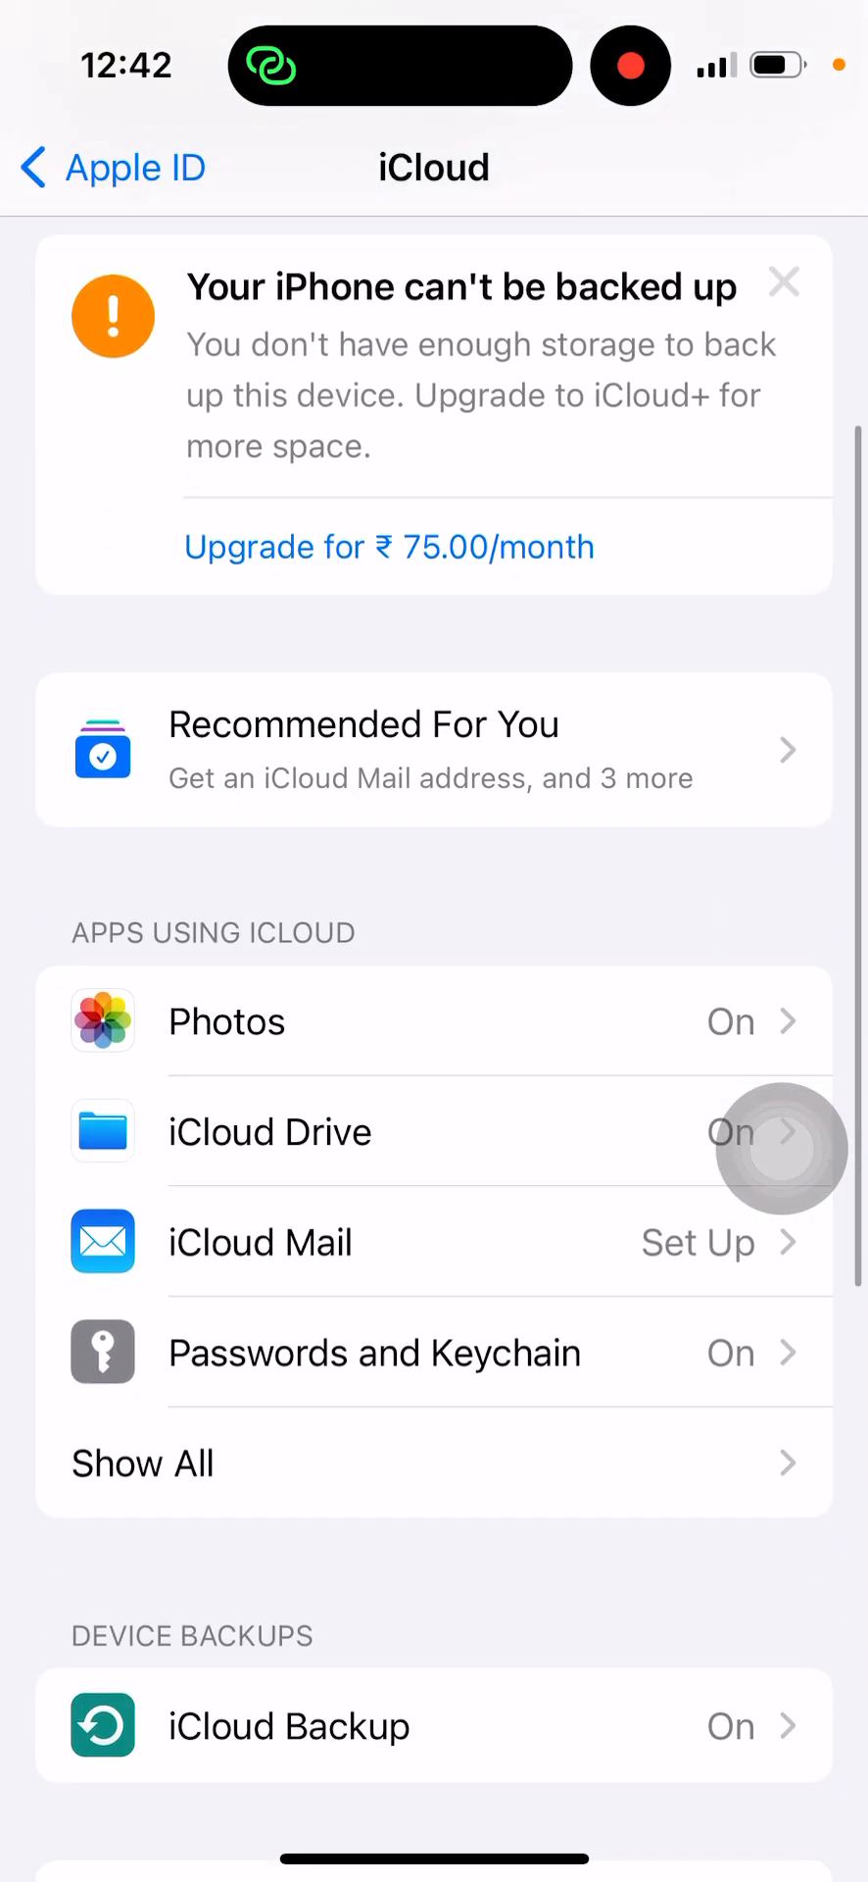
View the iCloud Photos settings and confirm Sync this iPhone is on
{"action": "left_click", "coordinate": [226, 1022]}
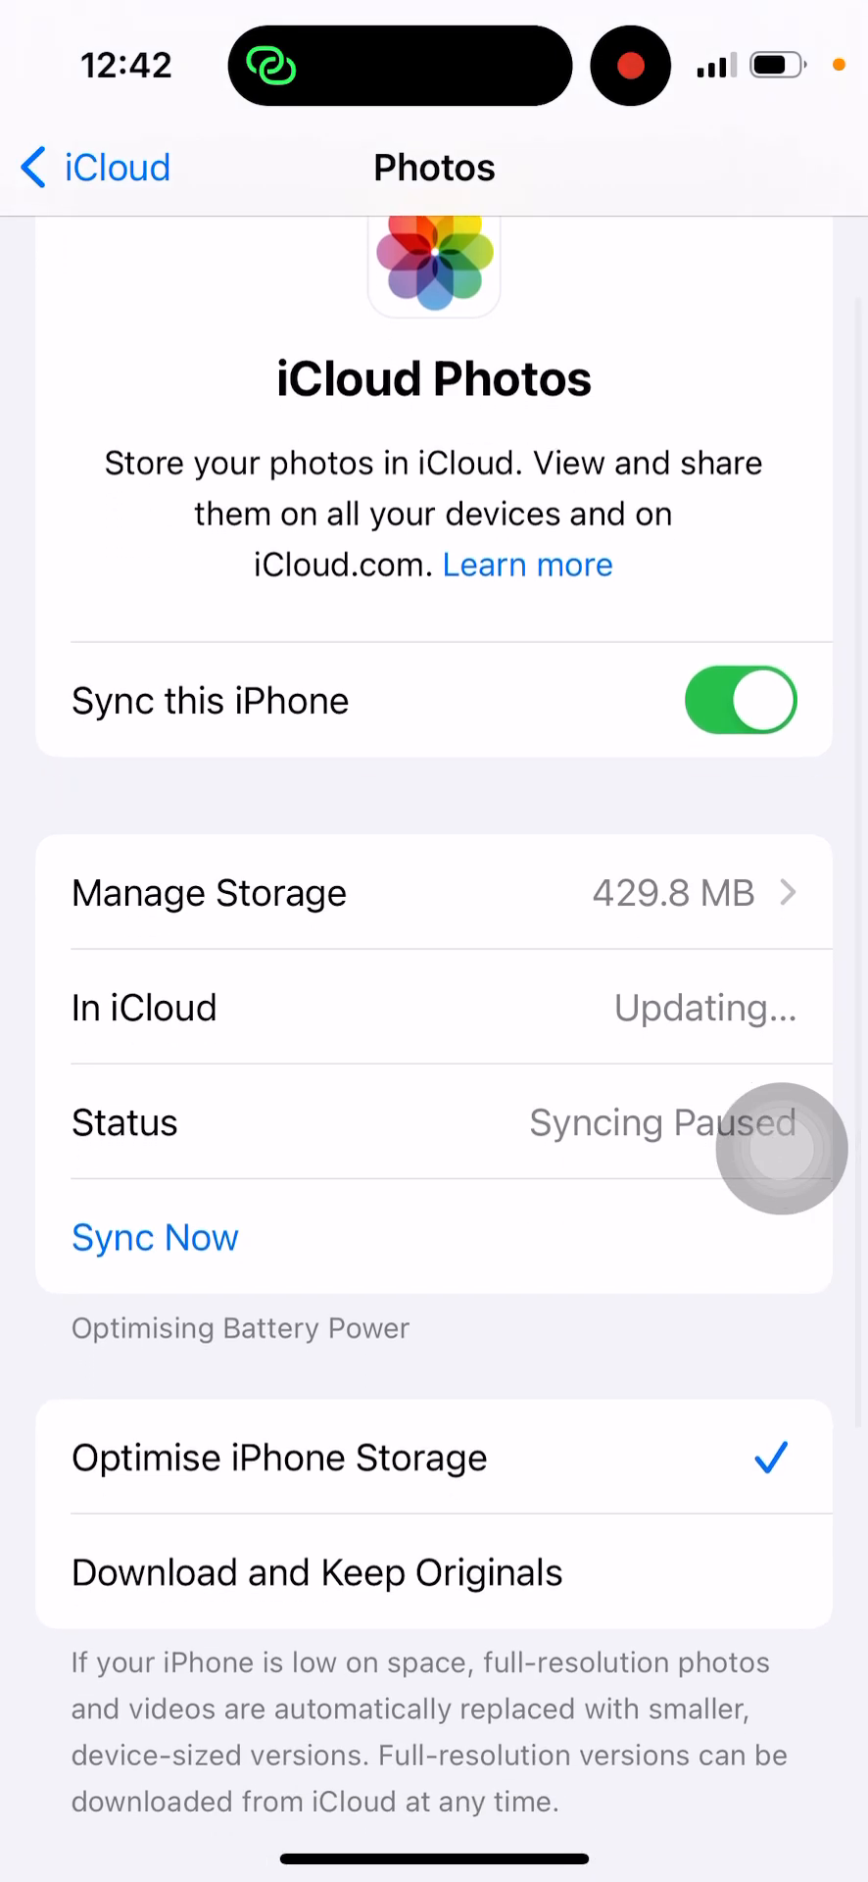
{"action": "scroll", "scroll_direction": "down", "scroll_amount": 3}
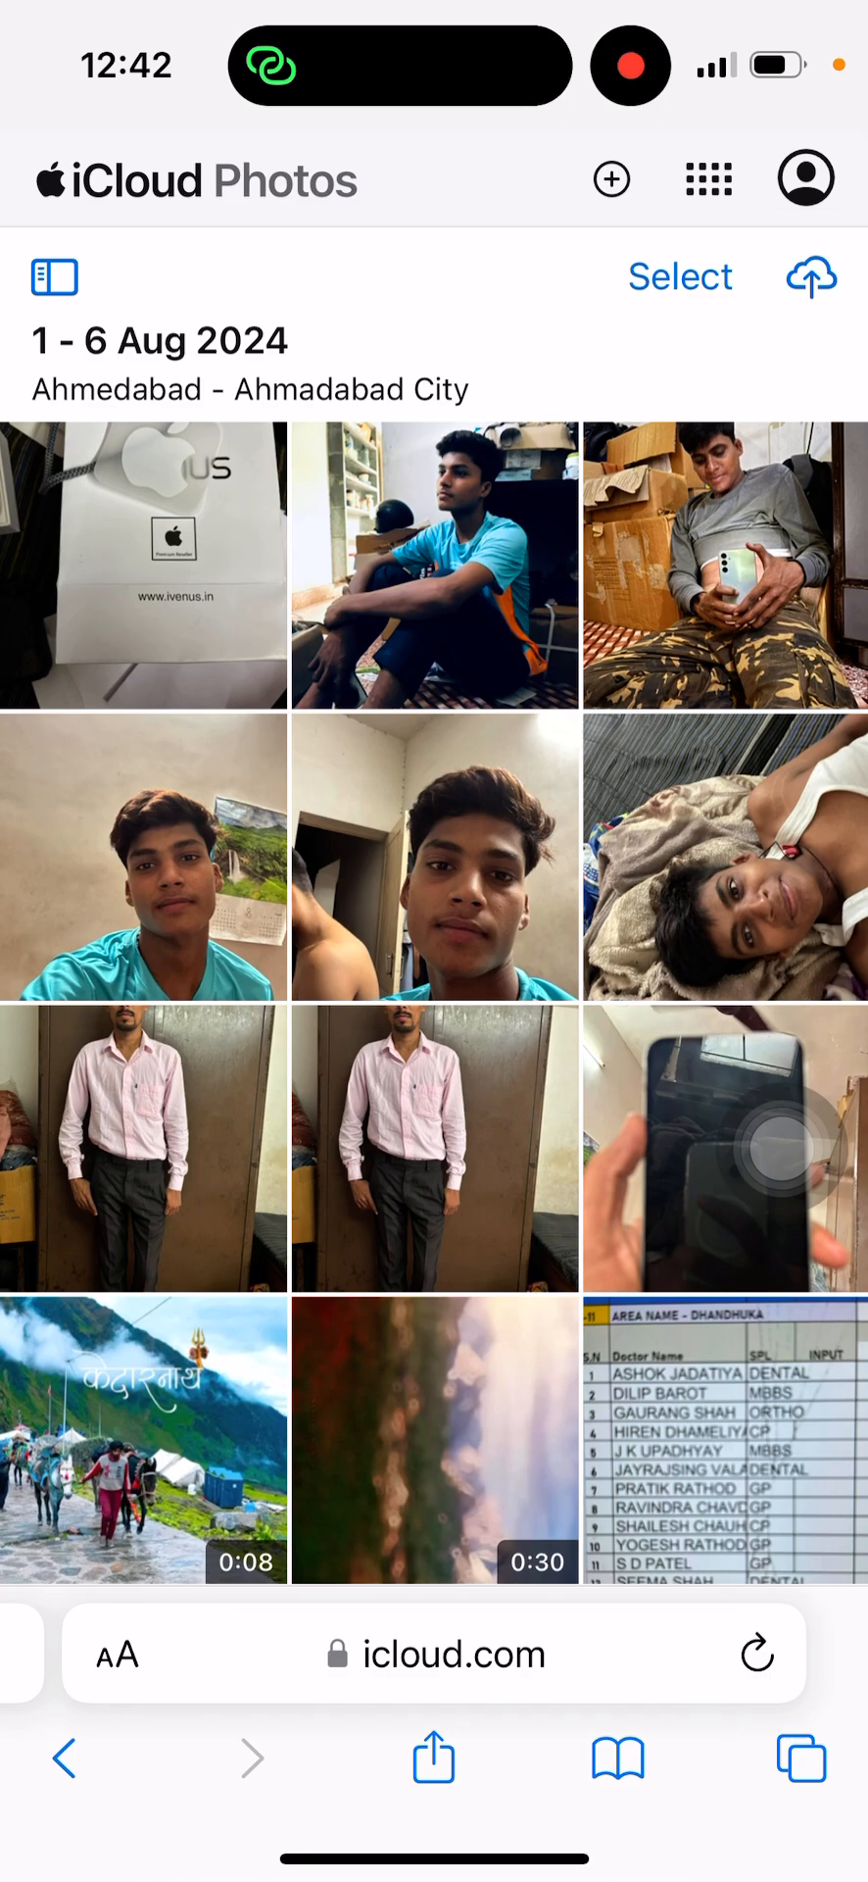
Scroll through the icloud.com Photos library grid of 1 - 6 Aug 2024 photos and videos
{"action": "scroll", "scroll_direction": "down", "scroll_amount": 3}
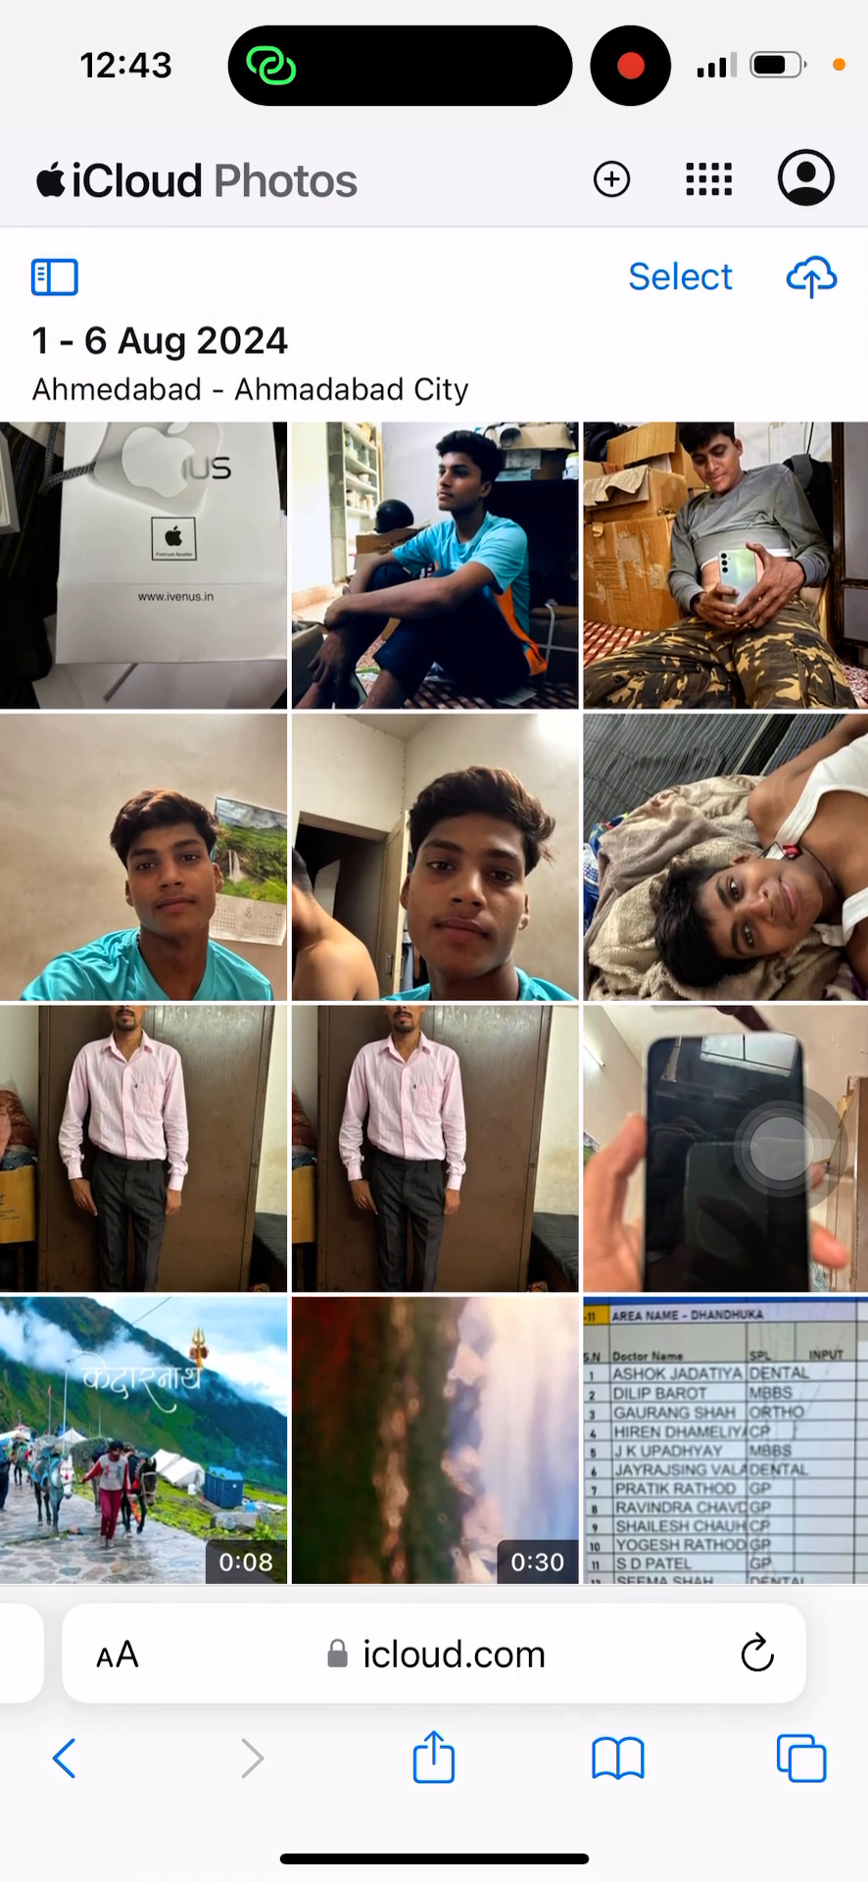
{"action": "scroll", "scroll_direction": "down", "scroll_amount": 3}
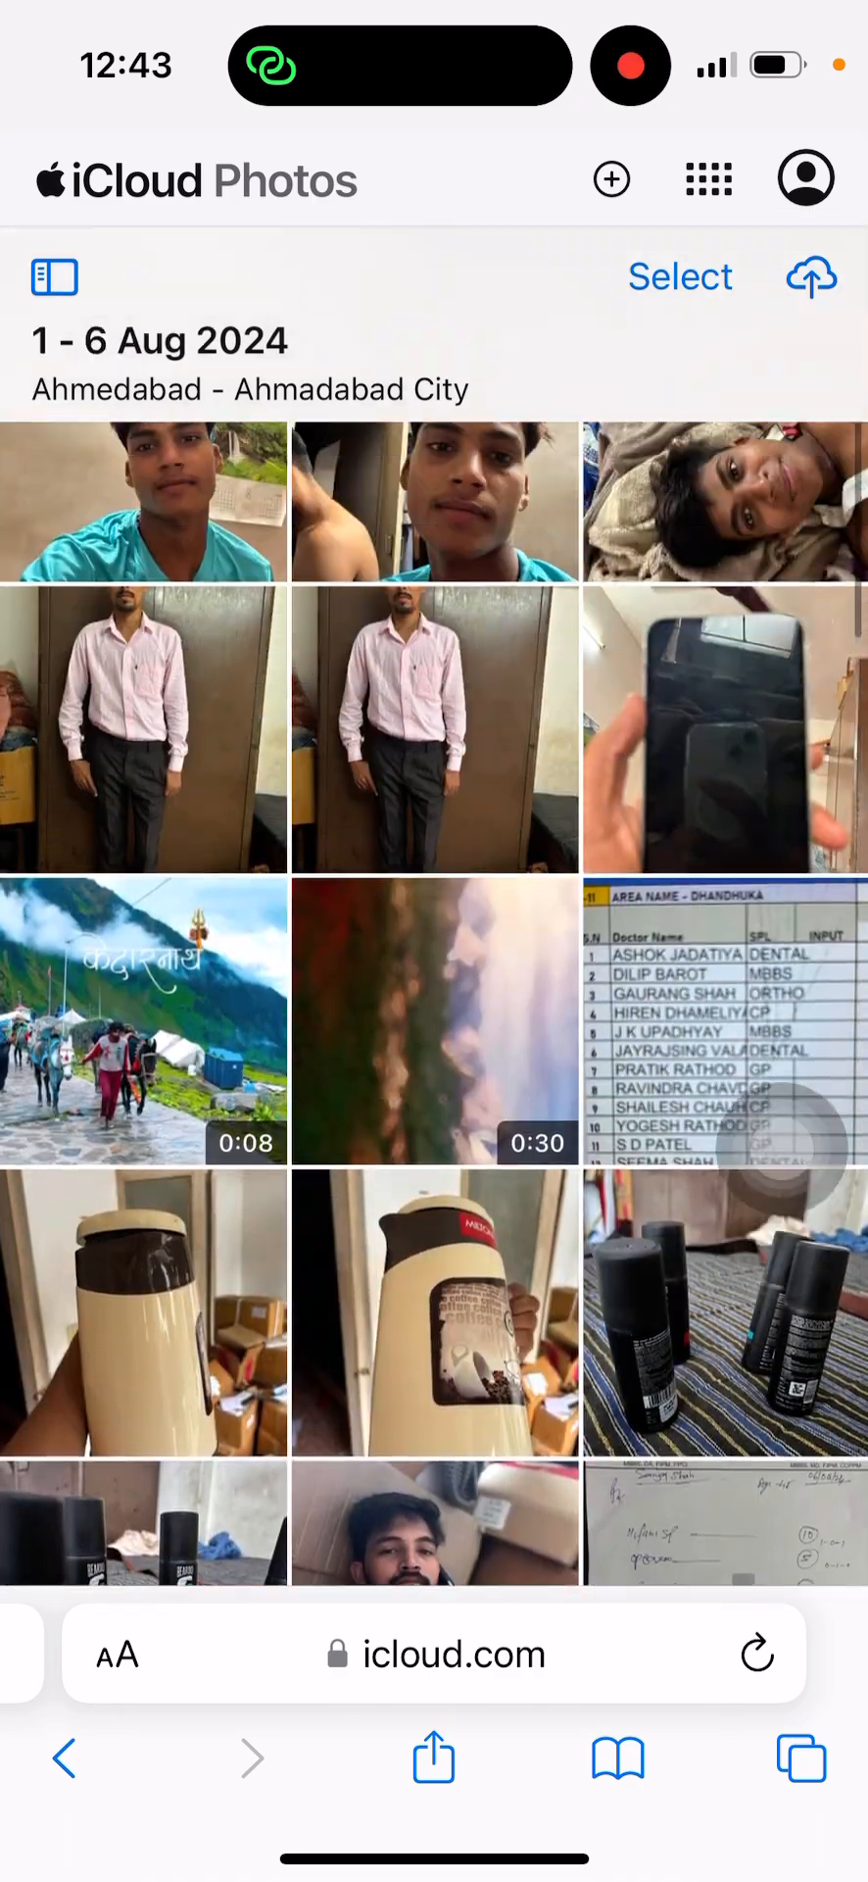
{"action": "scroll", "scroll_direction": "down", "scroll_amount": 3}
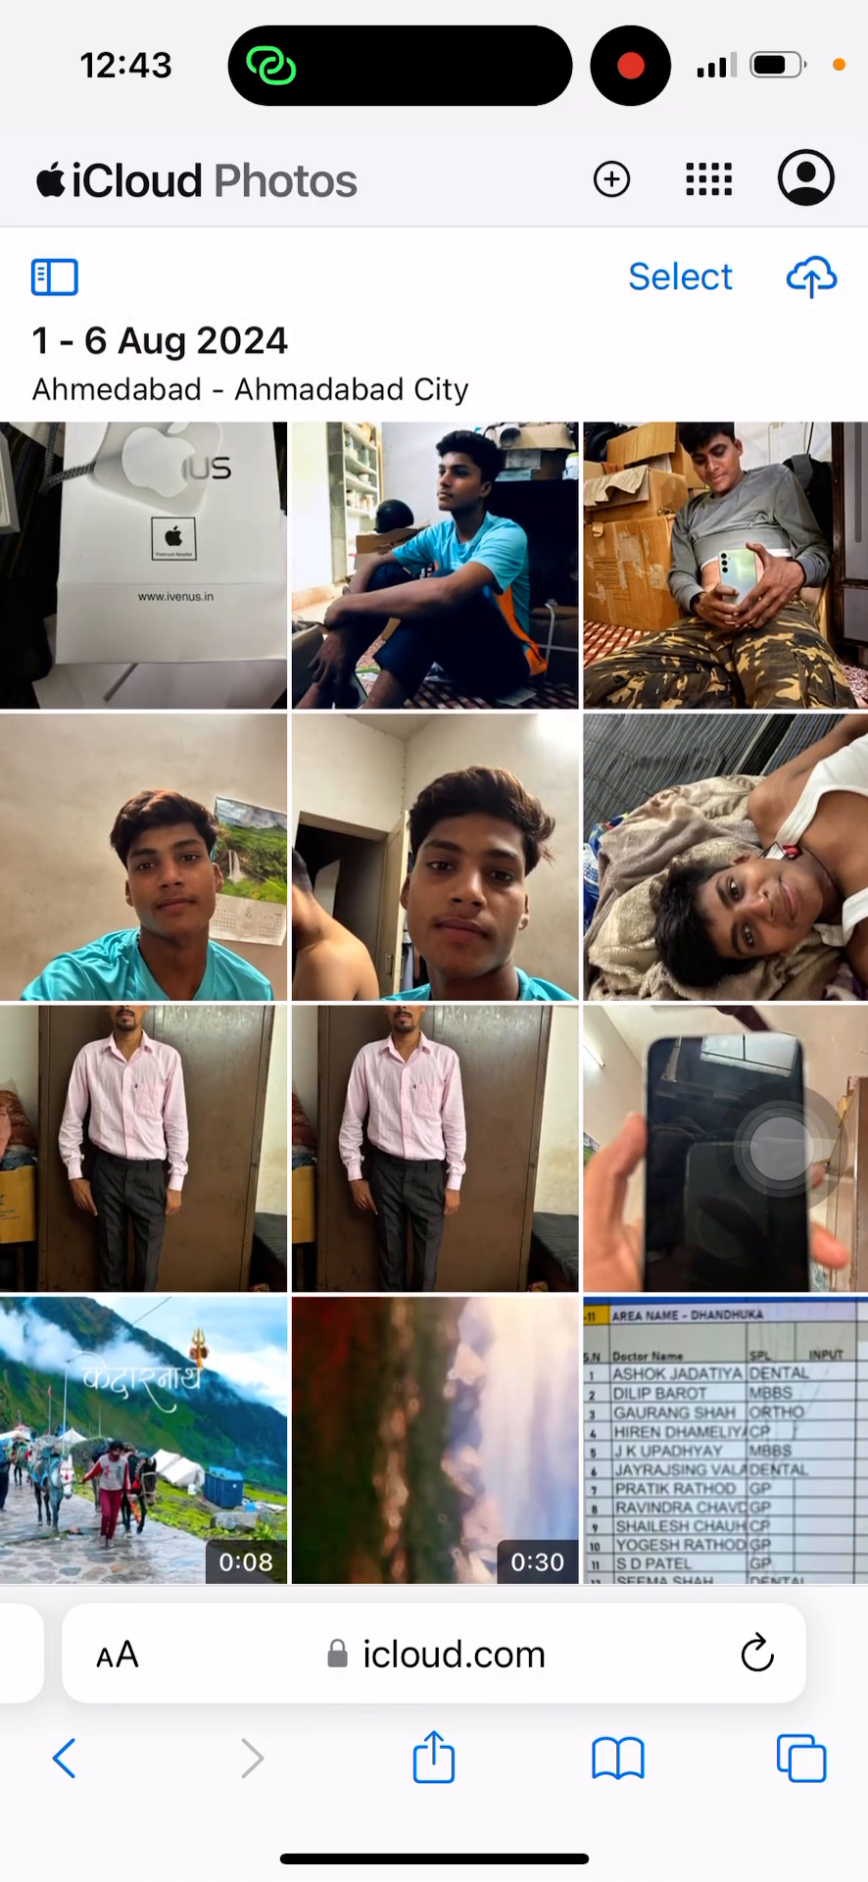